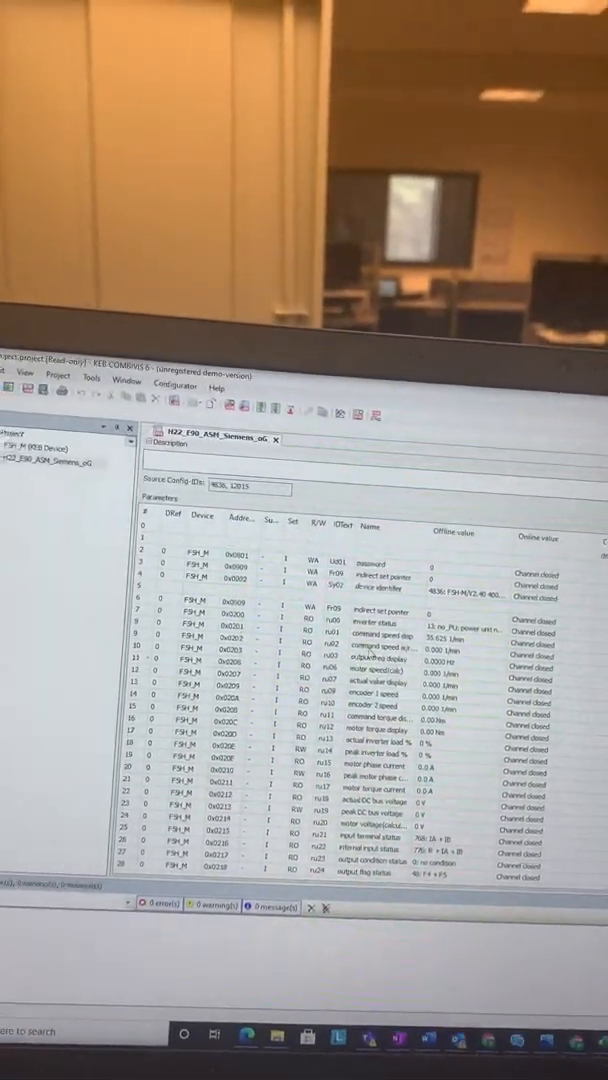
# - Launch the device scan for KEB drives connected to the laptop
pyautogui.click(18, 402)
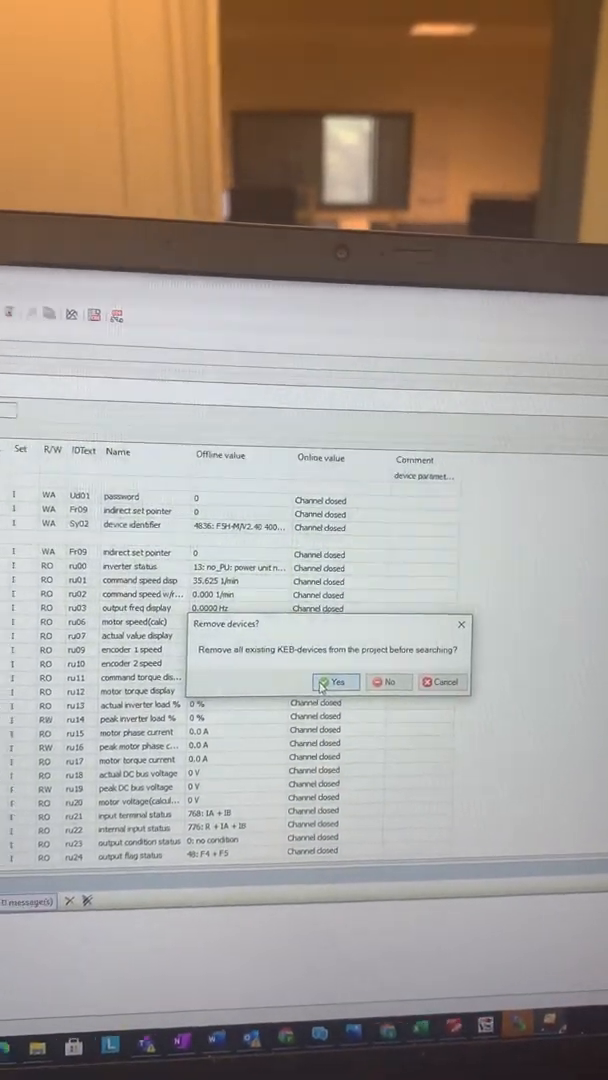
# - Remove existing devices, scan the ports, and add the F5H-M drive found on COM3
pyautogui.click(336, 682)
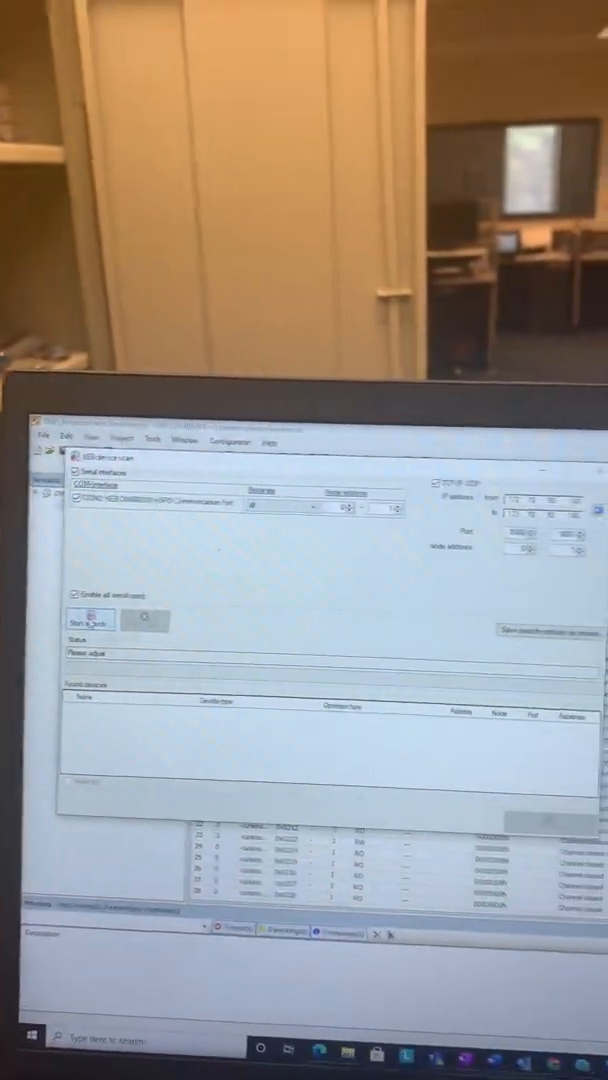
pyautogui.click(88, 618)
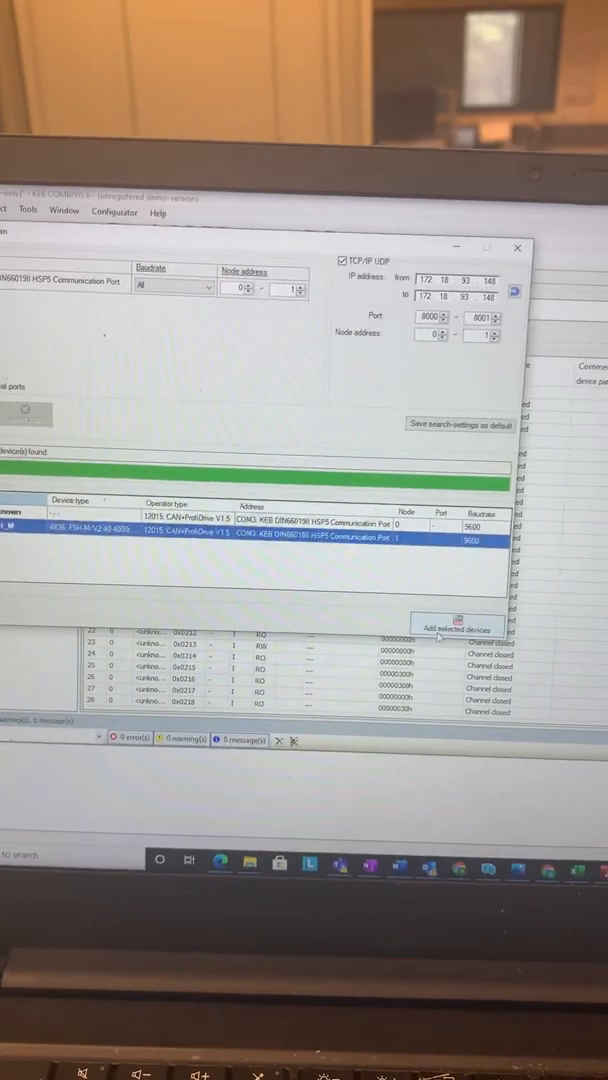
pyautogui.click(460, 627)
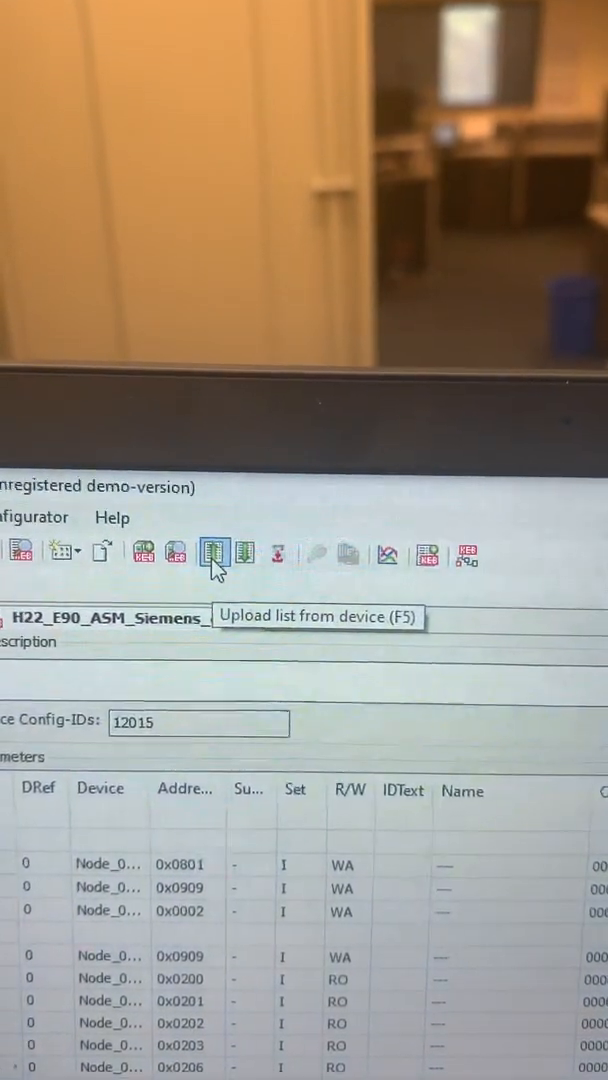
# - Upload the drive's values, then confirm downloading H22_E90_ASM_Siemens_oG to the drive
pyautogui.click(213, 550)
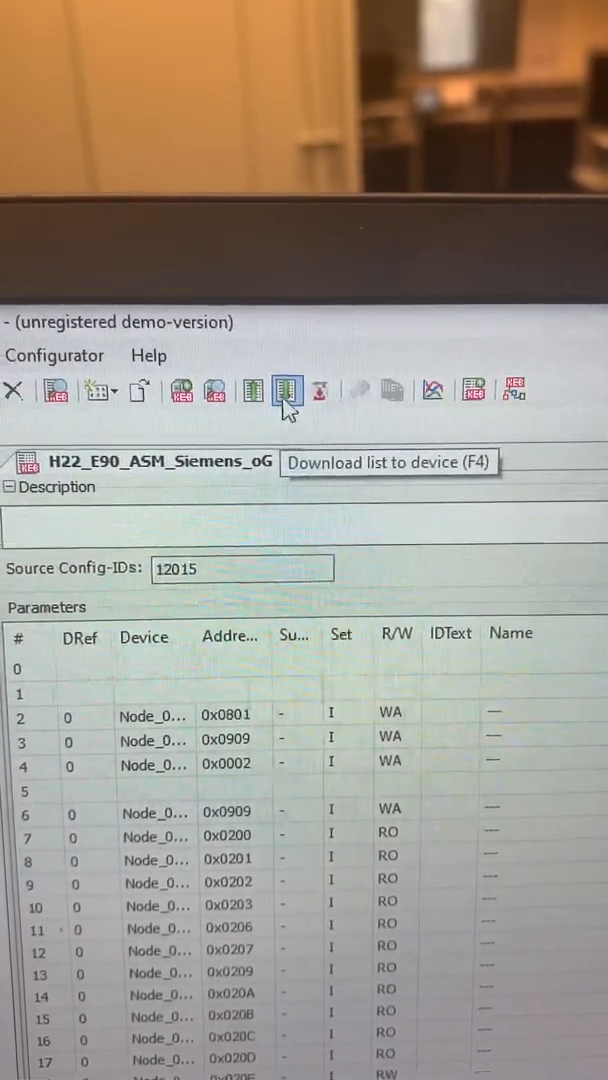
pyautogui.click(287, 390)
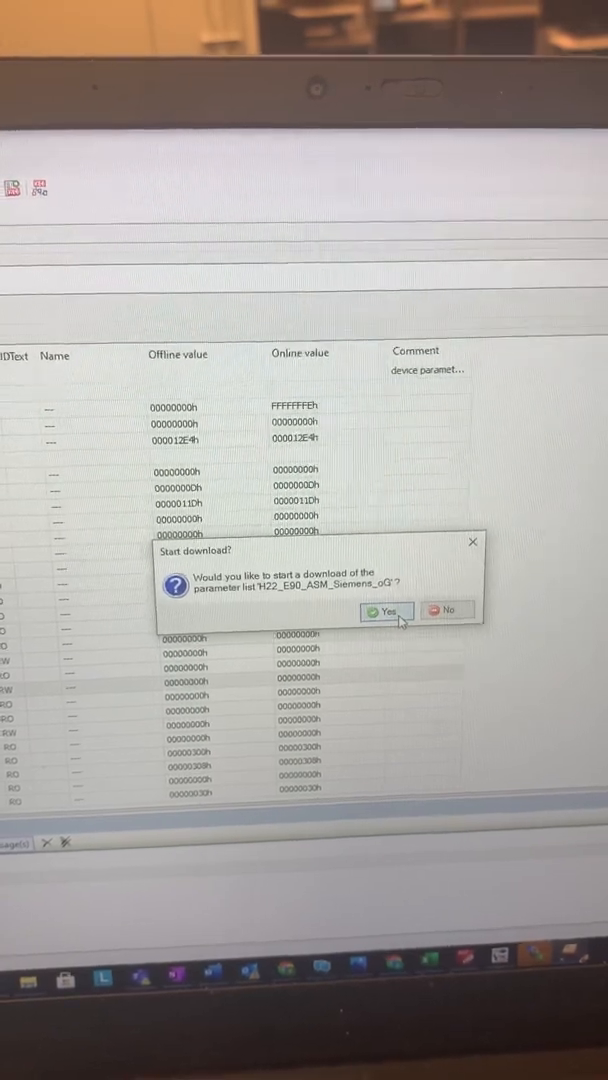
pyautogui.click(385, 611)
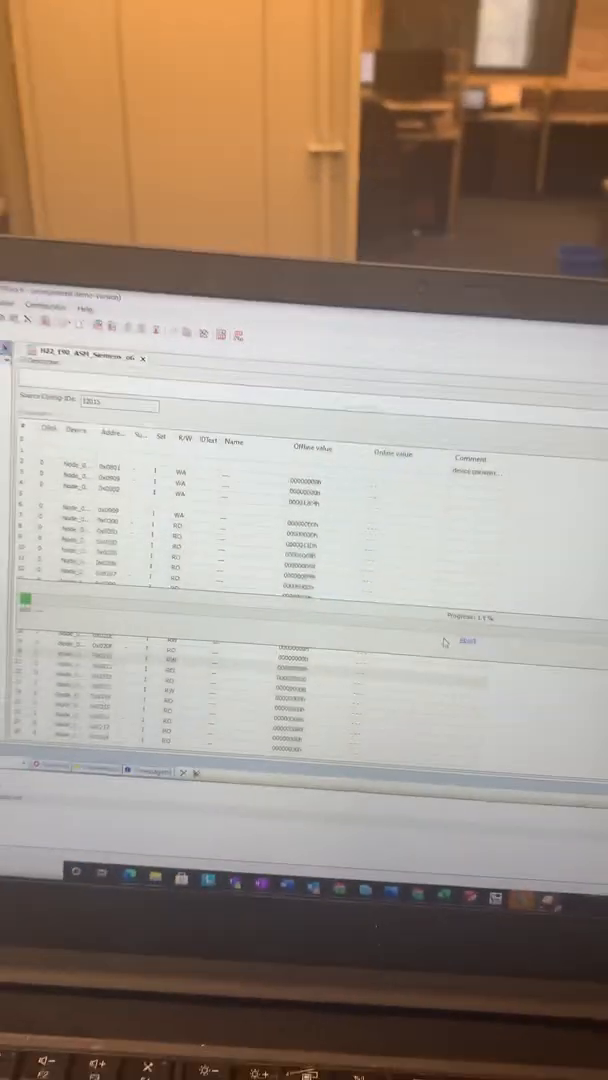